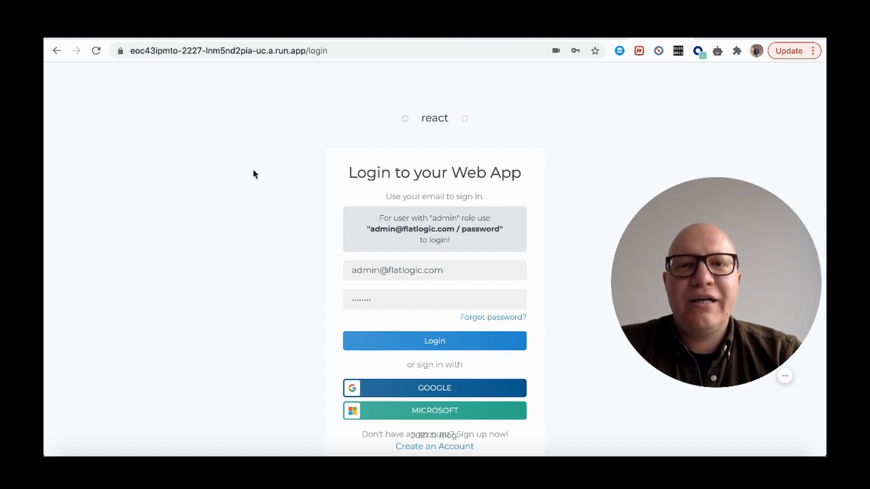
{"action": "mouse_move", "coordinate": [404, 361]}
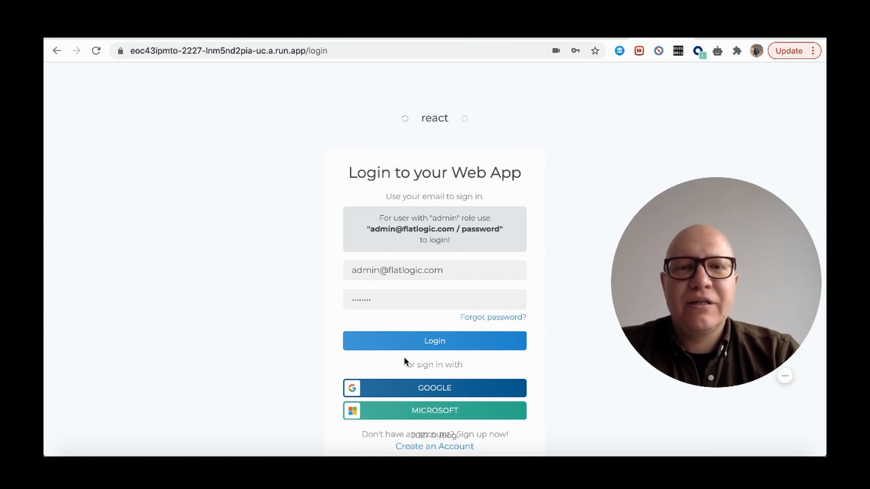
Log in as admin with the prefilled credentials and close Chrome's password breach warning.
{"action": "left_click", "coordinate": [434, 341]}
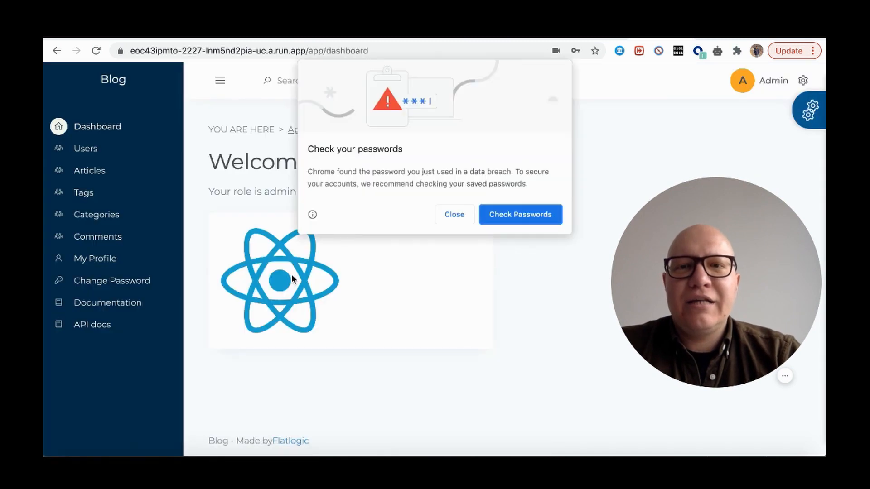
{"action": "left_click", "coordinate": [454, 215]}
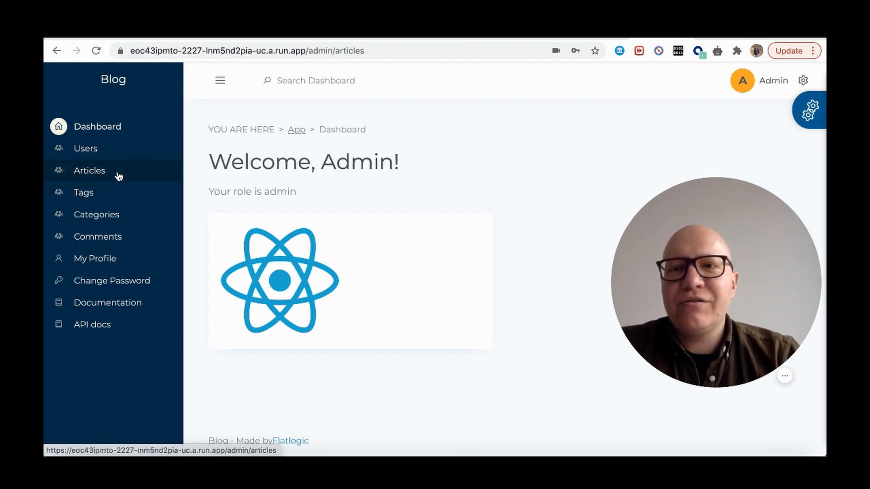
Open Articles from the sidebar to list the React Templates and Flatlogic App Generator articles.
{"action": "left_click", "coordinate": [89, 170]}
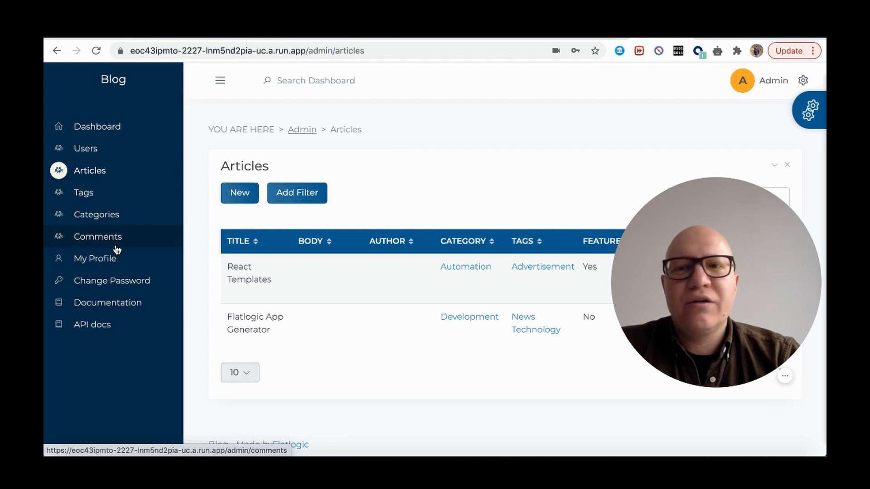
{"action": "mouse_move", "coordinate": [438, 163]}
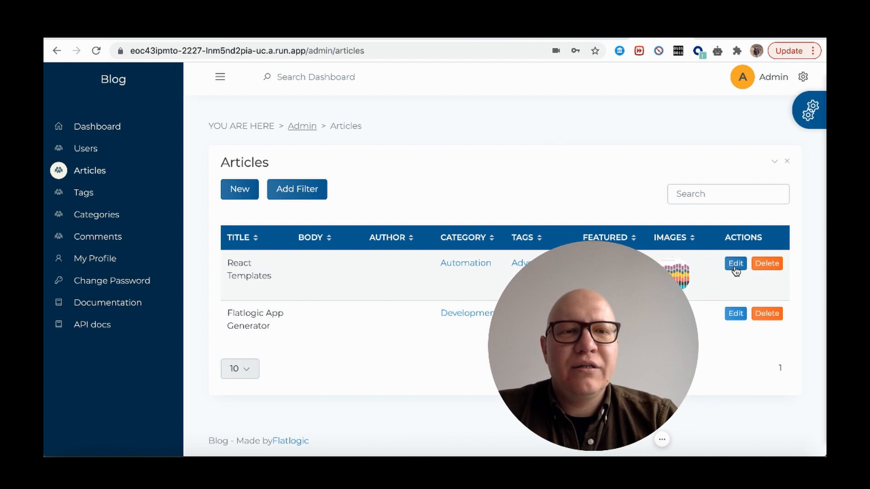
Open the React Templates article's edit form and scroll through its category, tag, featured and image fields.
{"action": "left_click", "coordinate": [736, 263]}
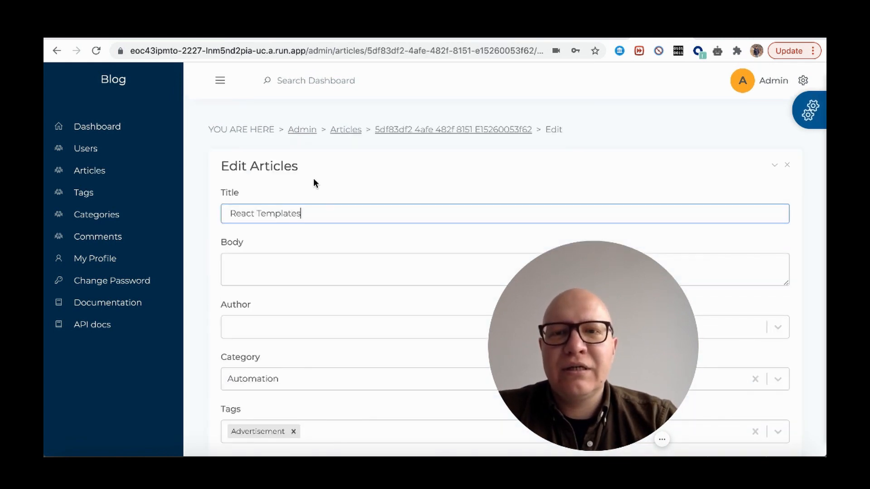
{"action": "scroll", "scroll_direction": "down", "scroll_amount": 3}
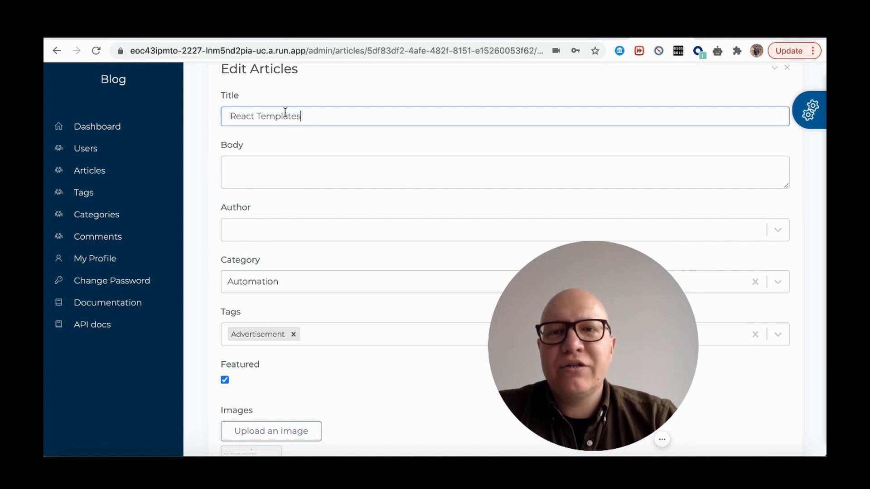
{"action": "mouse_move", "coordinate": [265, 172]}
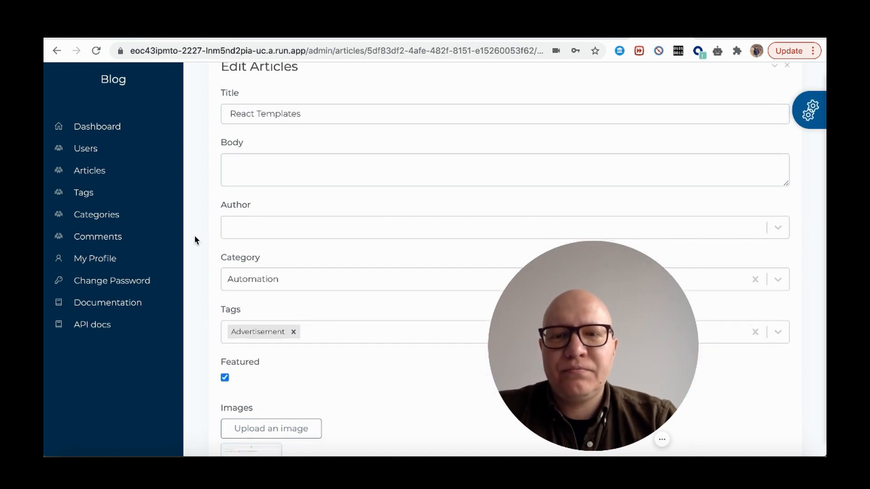
{"action": "scroll", "scroll_direction": "down", "scroll_amount": 3}
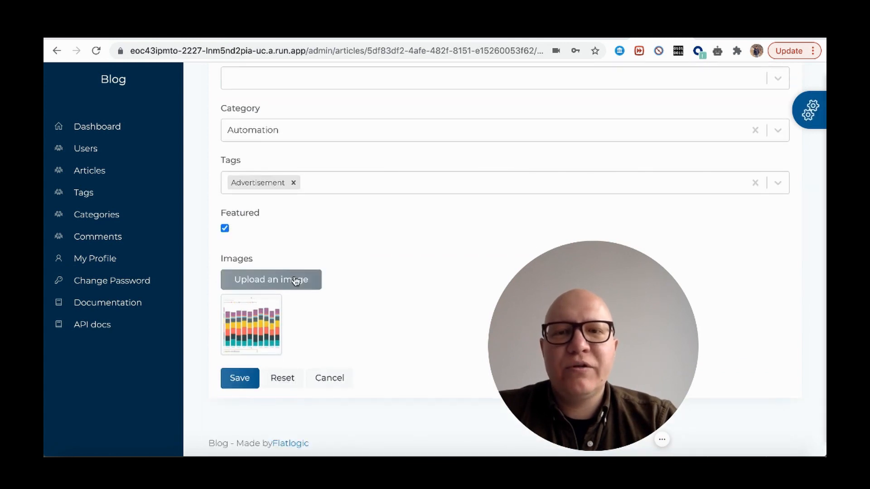
{"action": "mouse_move", "coordinate": [356, 258]}
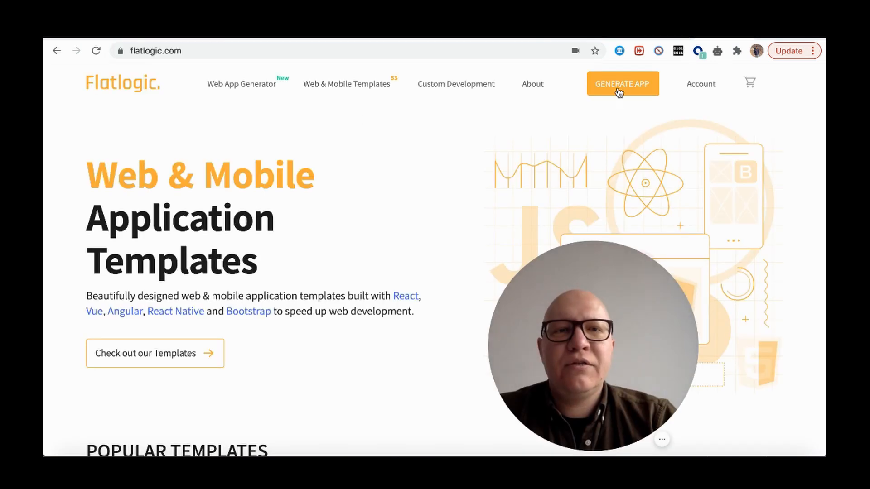
Go to Flatlogic's Generate App page and start a new app project.
{"action": "left_click", "coordinate": [623, 84]}
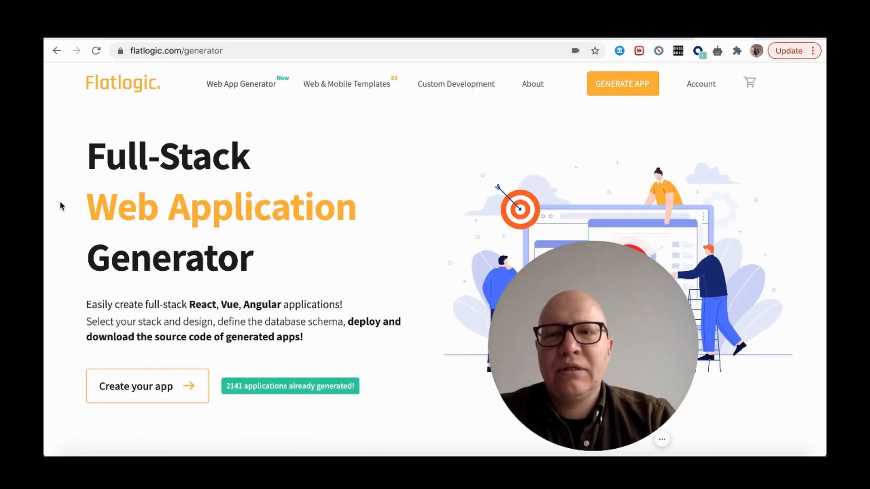
{"action": "mouse_move", "coordinate": [153, 389]}
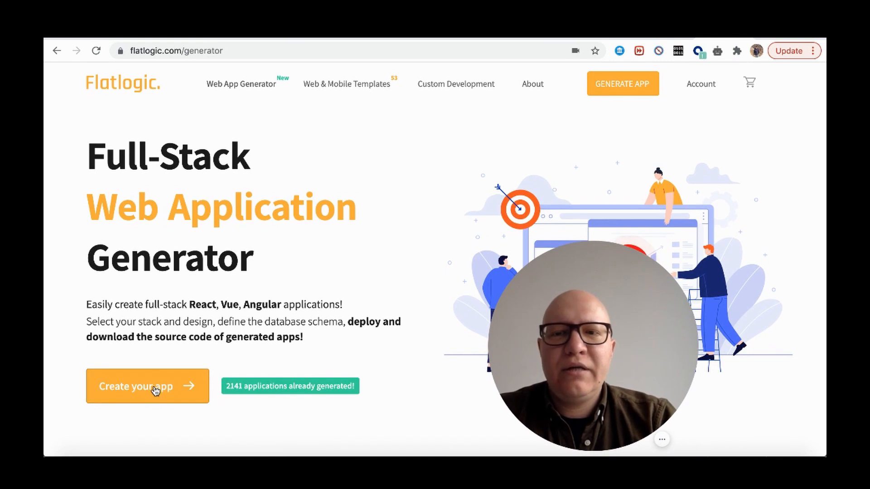
{"action": "left_click", "coordinate": [147, 387]}
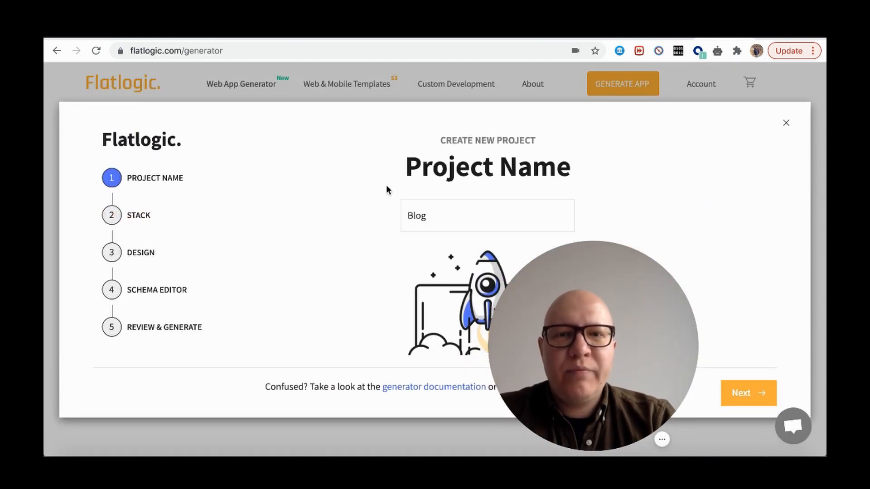
{"action": "mouse_move", "coordinate": [755, 392]}
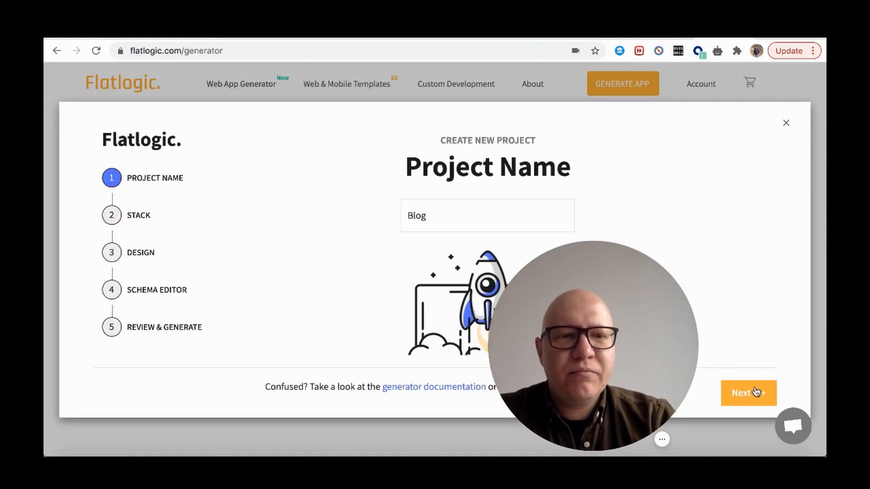
Rename the project to 'My Blog' and continue to stack selection.
{"action": "left_click", "coordinate": [464, 215]}
{"action": "type", "text": "My "}
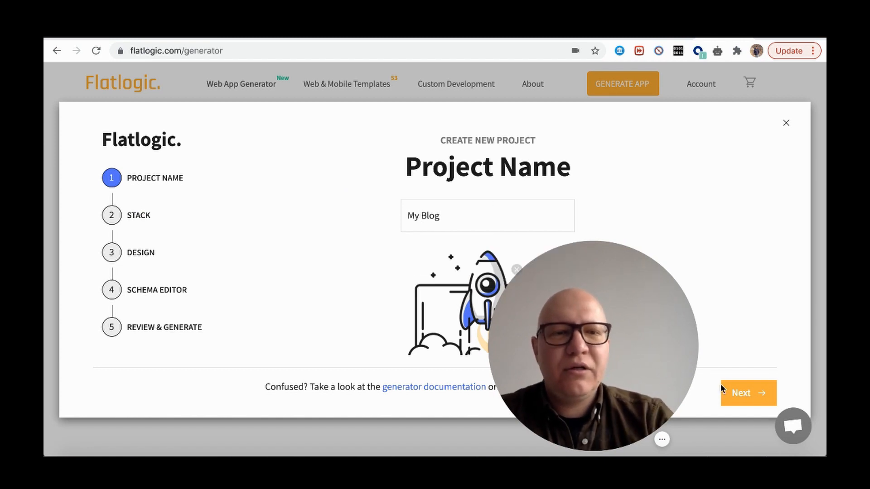
{"action": "left_click", "coordinate": [748, 392]}
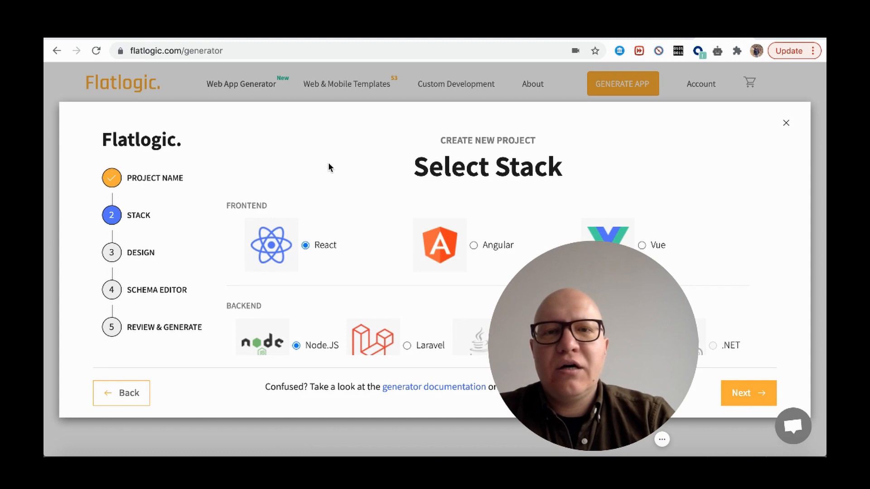
Confirm the React, Node.JS and PostgreSQL stack choices and proceed to design.
{"action": "scroll", "scroll_direction": "down", "scroll_amount": 3}
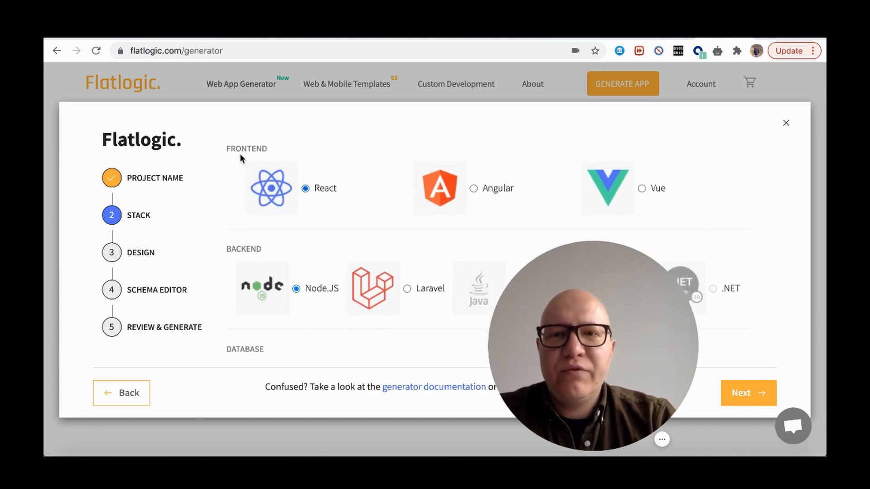
{"action": "scroll", "scroll_direction": "down", "scroll_amount": 3}
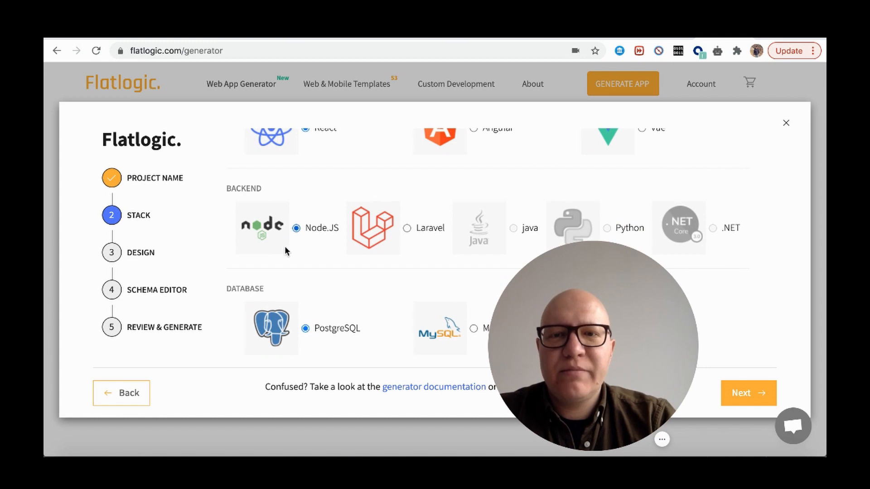
{"action": "mouse_move", "coordinate": [774, 395]}
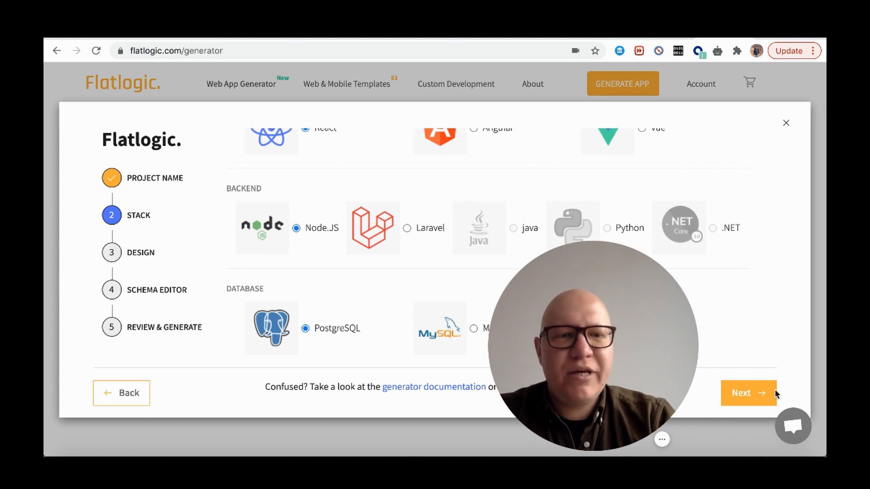
{"action": "left_click", "coordinate": [748, 393]}
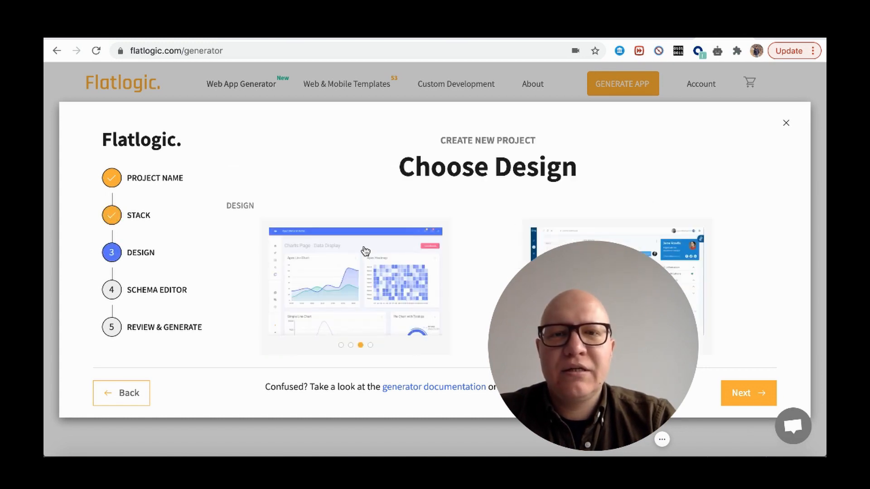
Select the Classic design and proceed to the database schema step.
{"action": "scroll", "scroll_direction": "down", "scroll_amount": 3}
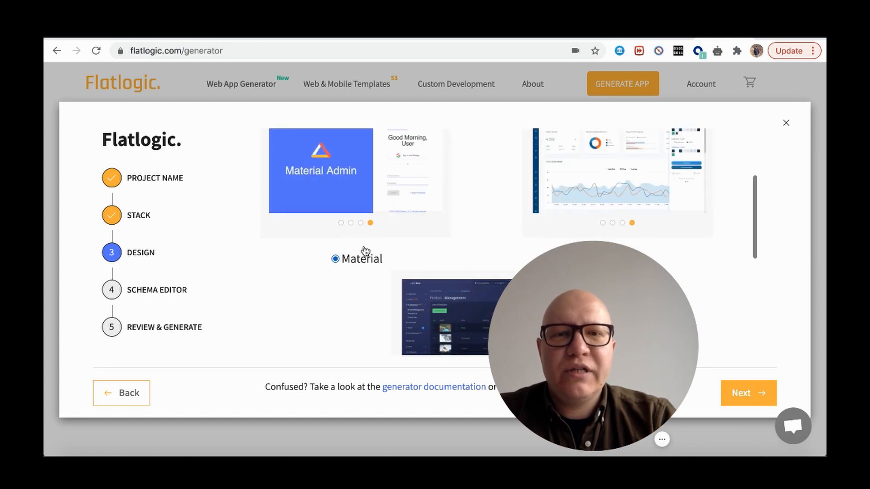
{"action": "scroll", "scroll_direction": "down", "scroll_amount": 3}
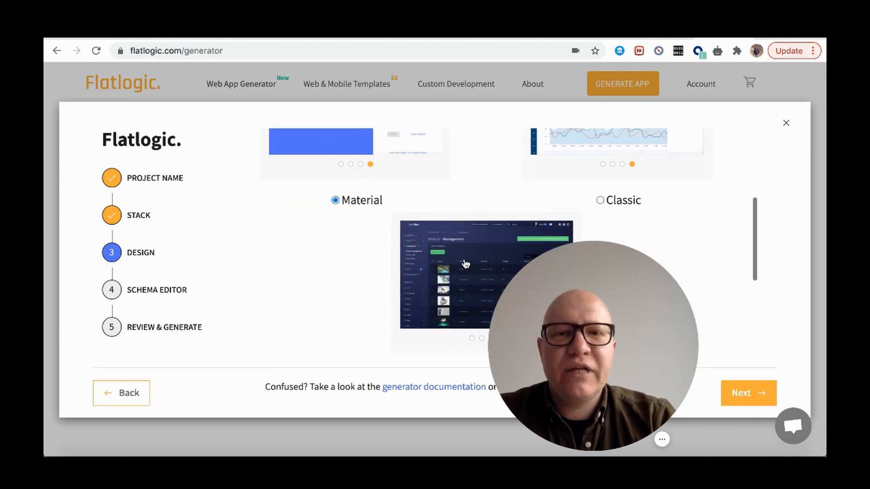
{"action": "mouse_move", "coordinate": [607, 219]}
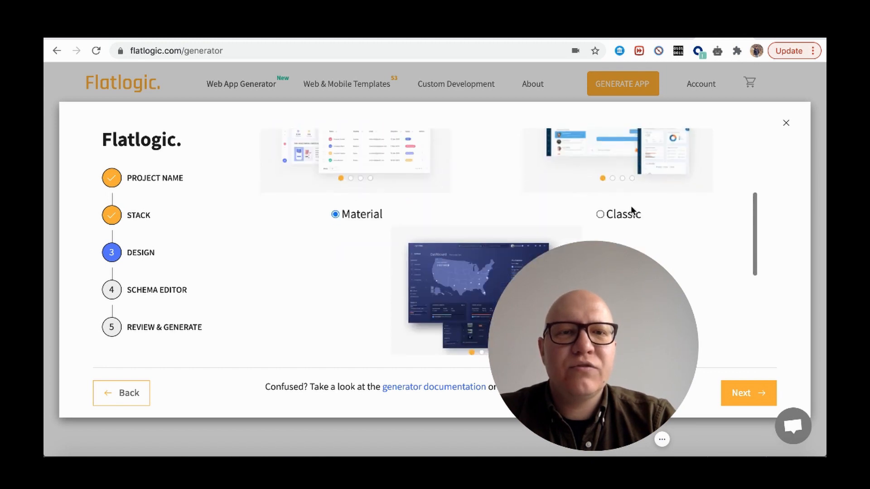
{"action": "left_click", "coordinate": [598, 214]}
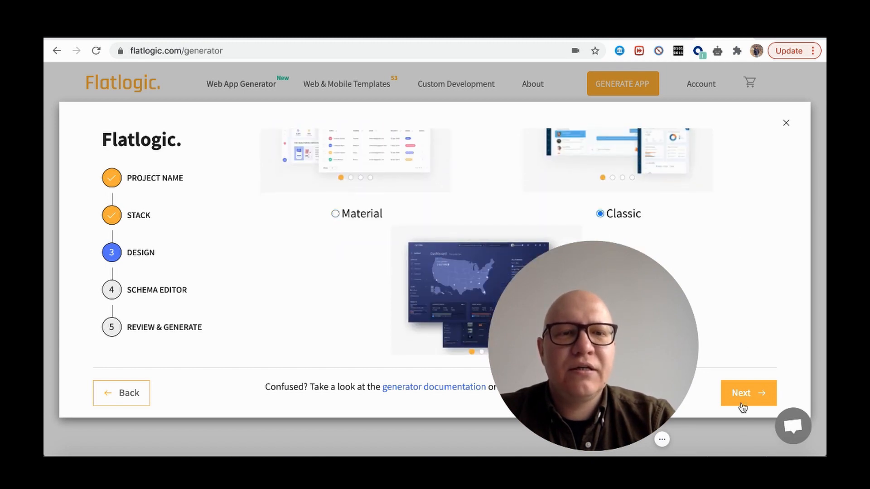
{"action": "left_click", "coordinate": [748, 393]}
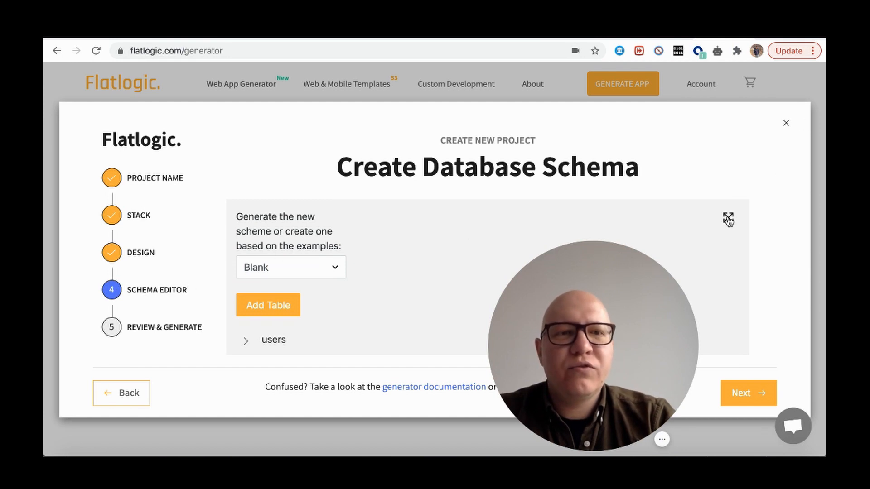
Expand the schema editor full-screen and load the Blog example schema instead of Blank.
{"action": "left_click", "coordinate": [727, 217]}
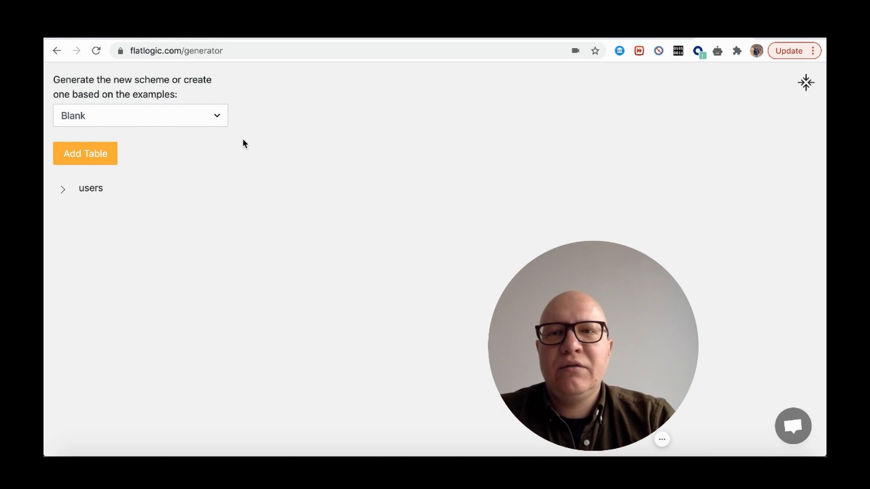
{"action": "mouse_move", "coordinate": [59, 117]}
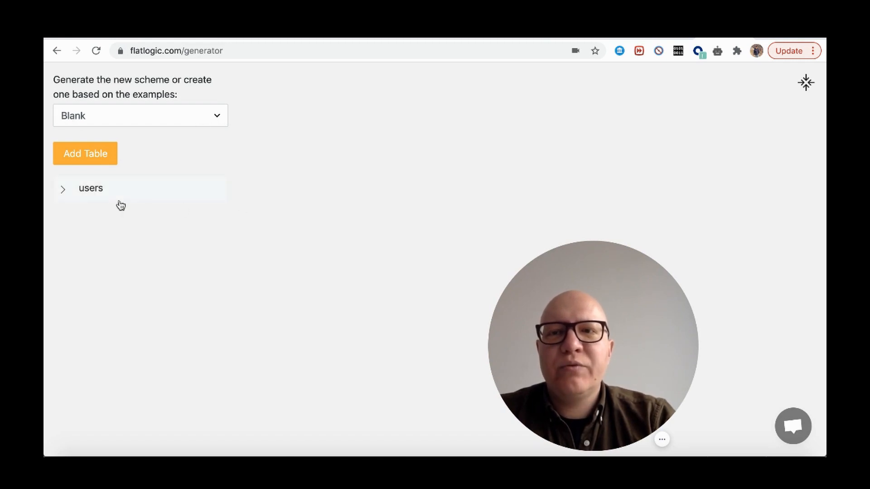
{"action": "left_click", "coordinate": [63, 188]}
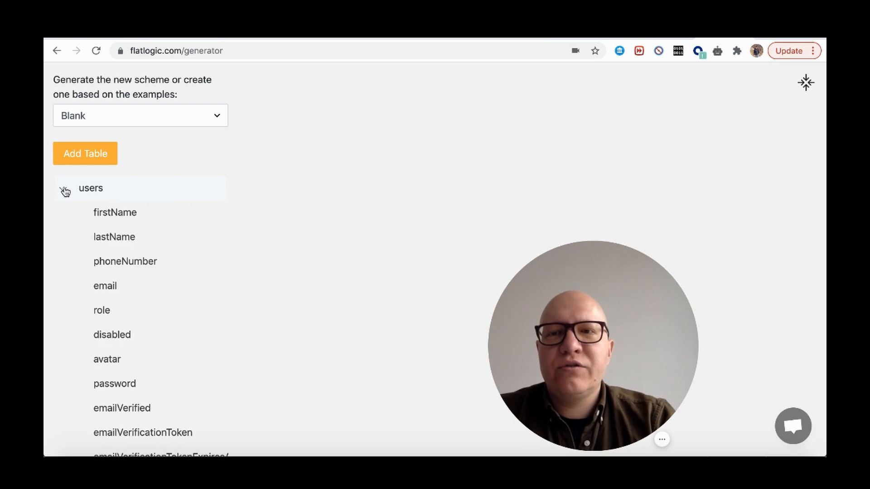
{"action": "left_click", "coordinate": [64, 189]}
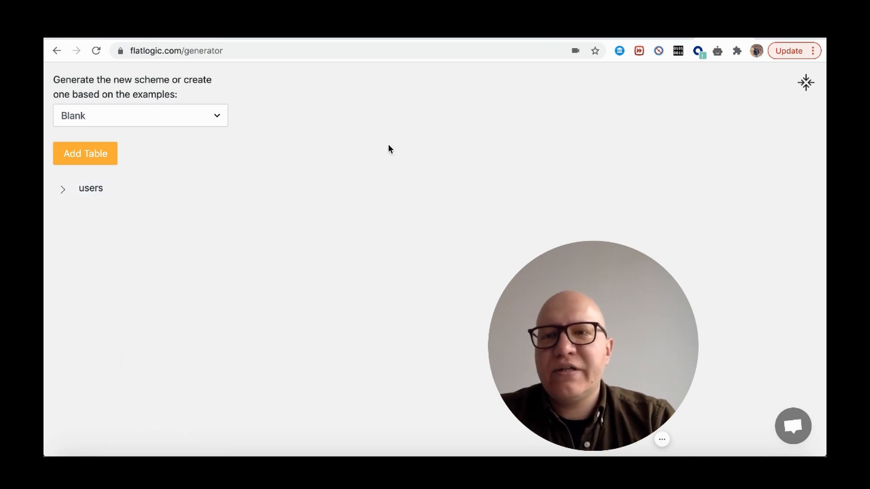
{"action": "mouse_move", "coordinate": [247, 152]}
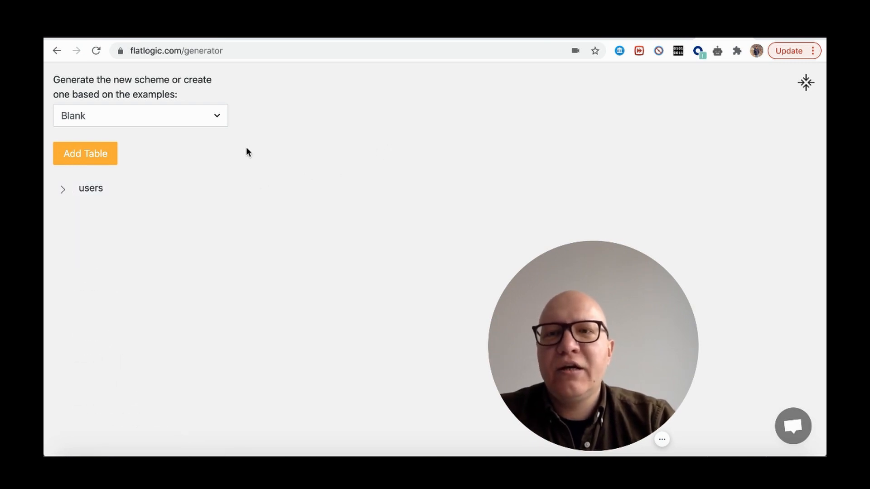
{"action": "left_click", "coordinate": [141, 115]}
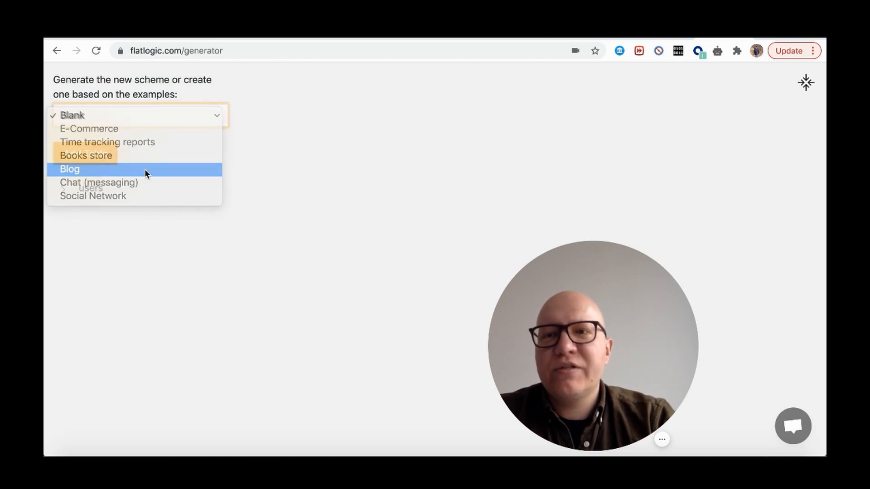
{"action": "left_click", "coordinate": [69, 169]}
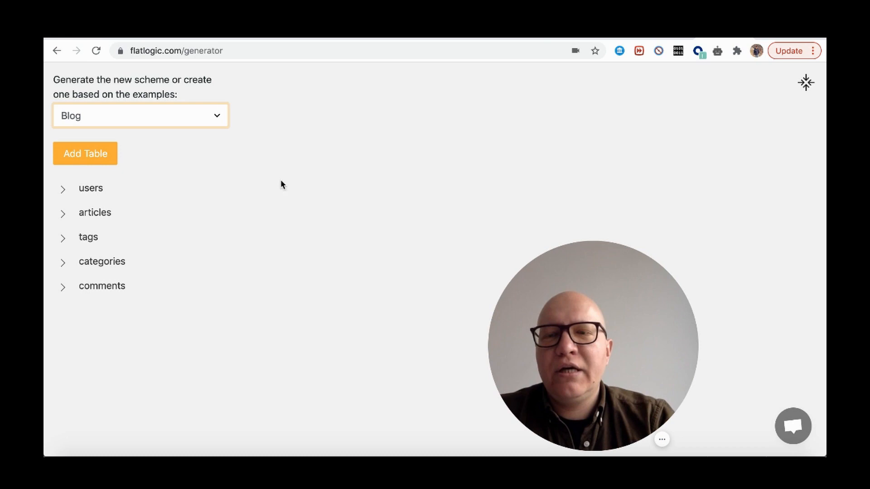
Expand the articles, tags and categories tables to show their columns.
{"action": "left_click", "coordinate": [62, 212]}
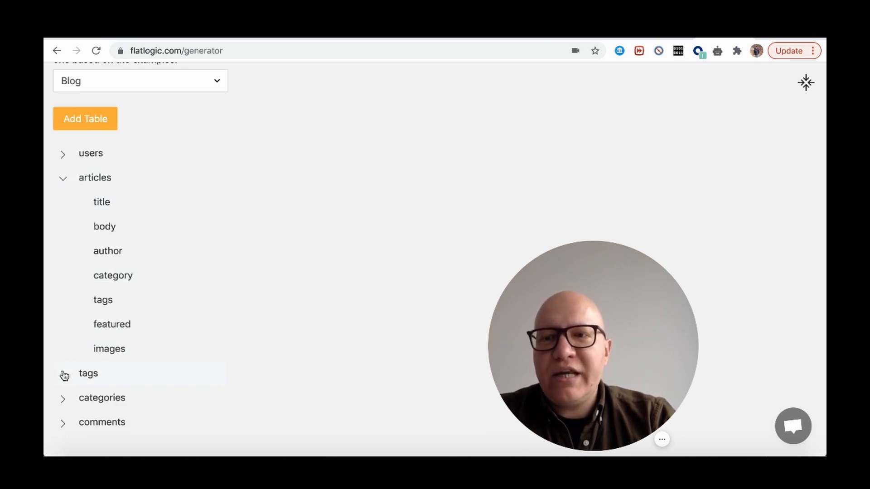
{"action": "left_click", "coordinate": [64, 374]}
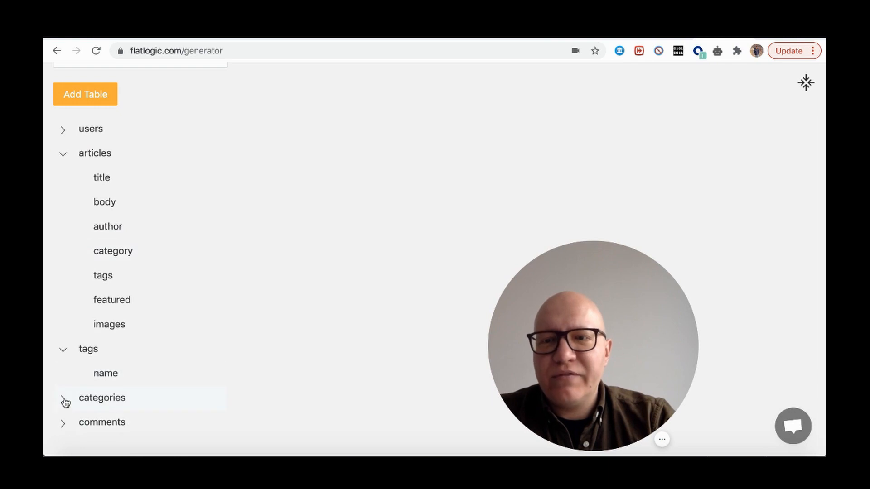
{"action": "left_click", "coordinate": [63, 401]}
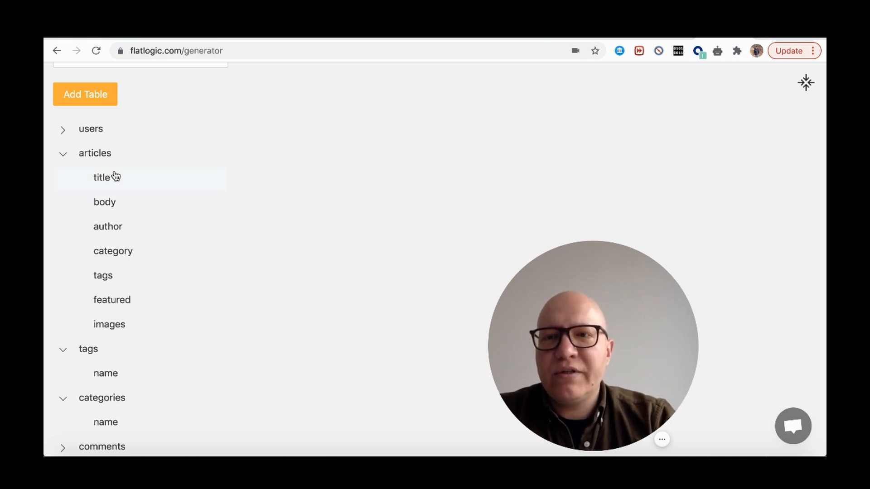
Inspect the settings of the articles title, body, category and tags columns.
{"action": "left_click", "coordinate": [102, 178]}
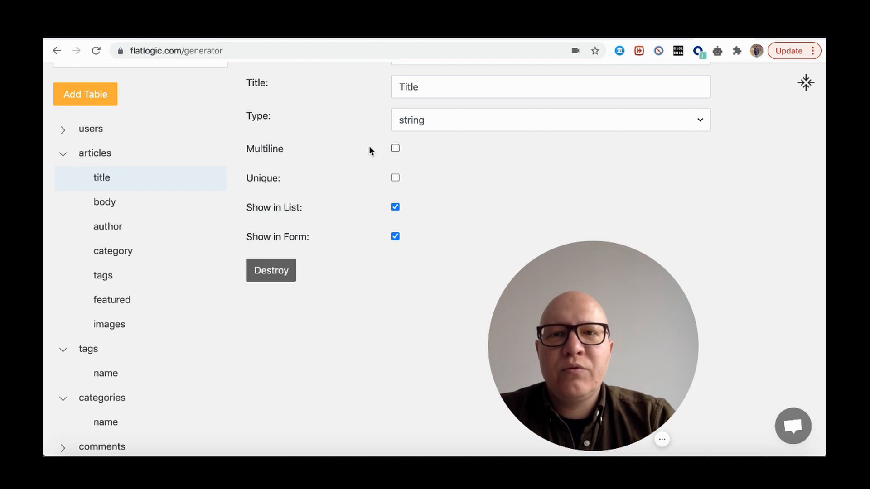
{"action": "mouse_move", "coordinate": [280, 212]}
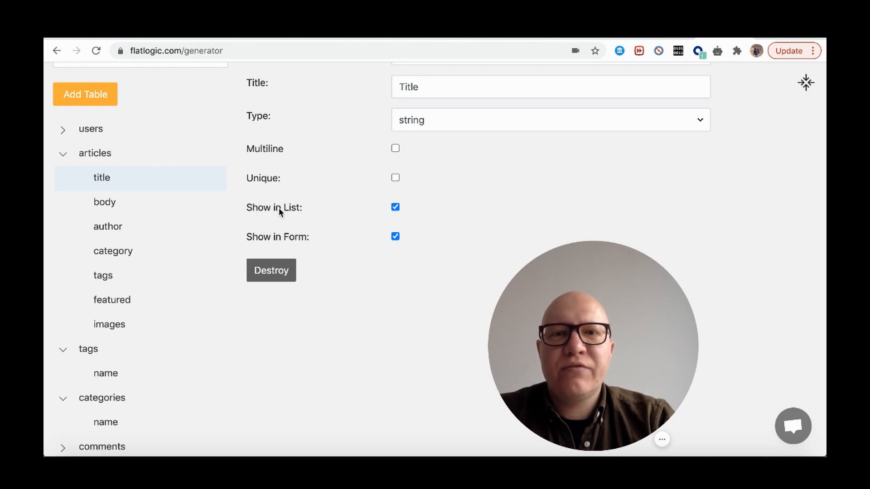
{"action": "left_click", "coordinate": [104, 202]}
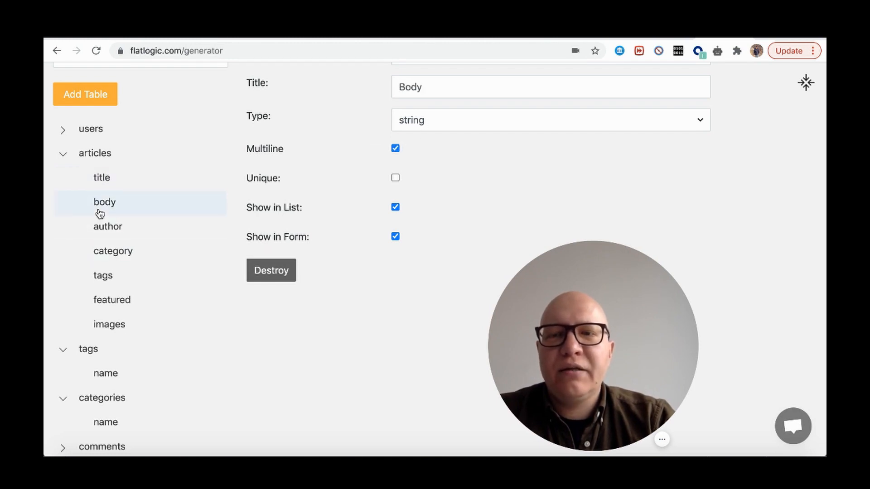
{"action": "left_click", "coordinate": [113, 251]}
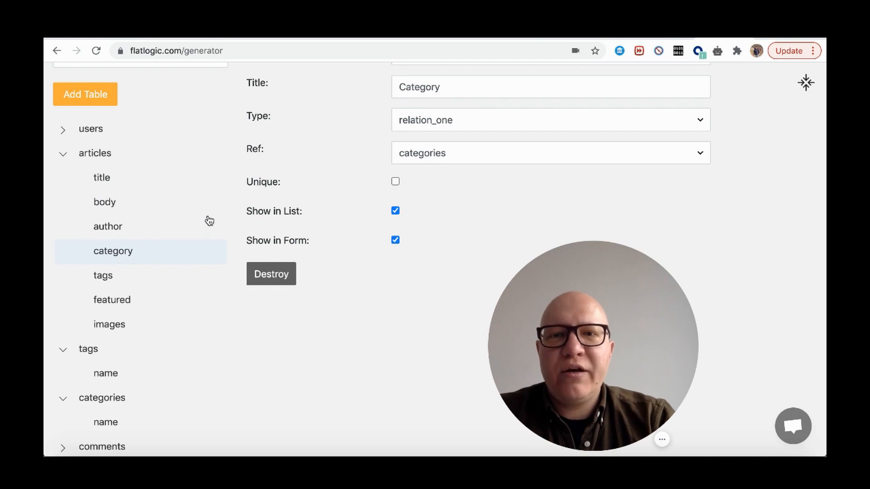
{"action": "mouse_move", "coordinate": [467, 121]}
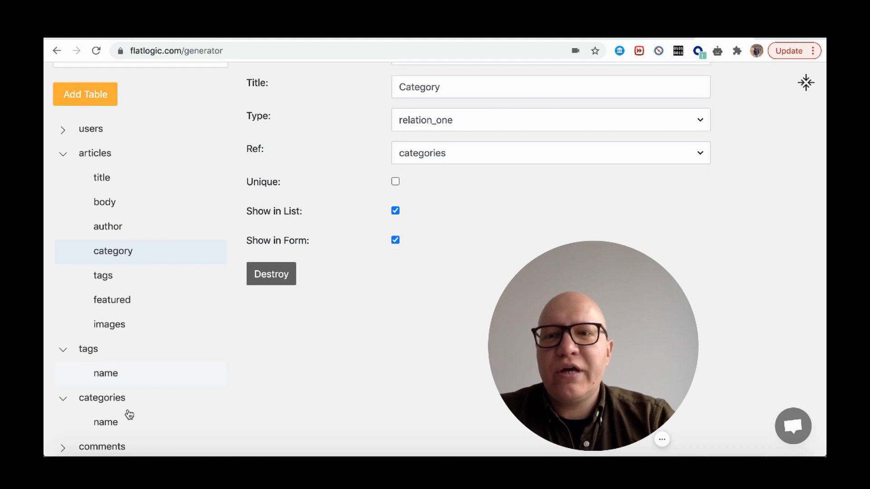
{"action": "left_click", "coordinate": [103, 275]}
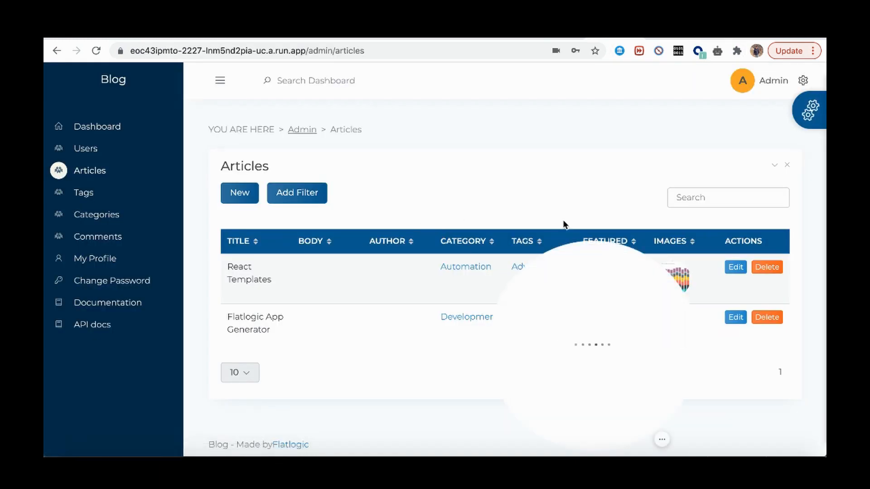
Review the React Templates article form and Category dropdown, then exit full-screen schema editing.
{"action": "left_click", "coordinate": [735, 266]}
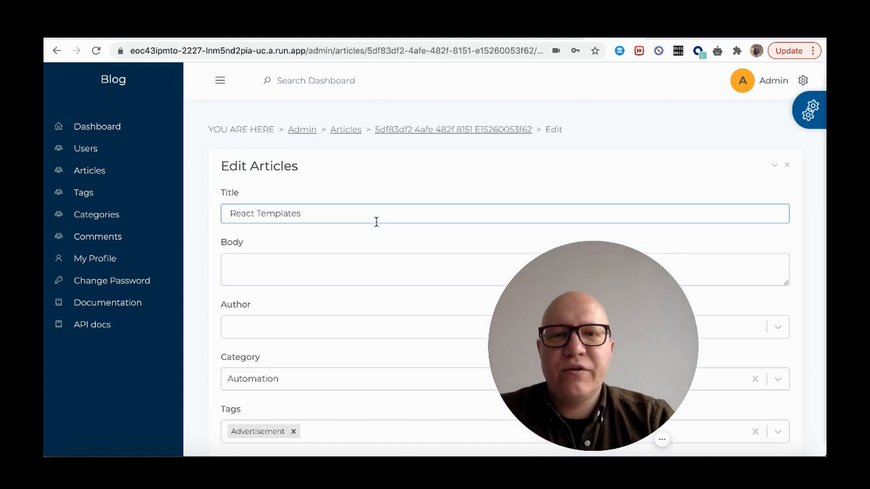
{"action": "scroll", "scroll_direction": "down", "scroll_amount": 3}
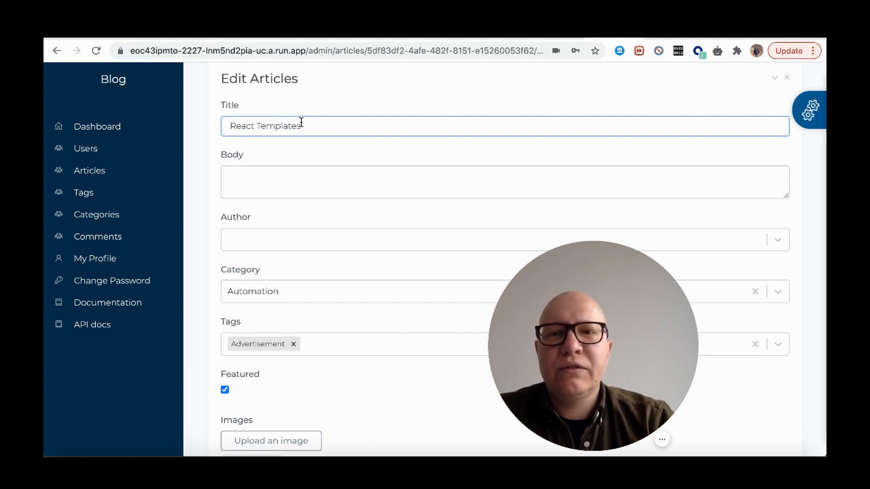
{"action": "mouse_move", "coordinate": [298, 257]}
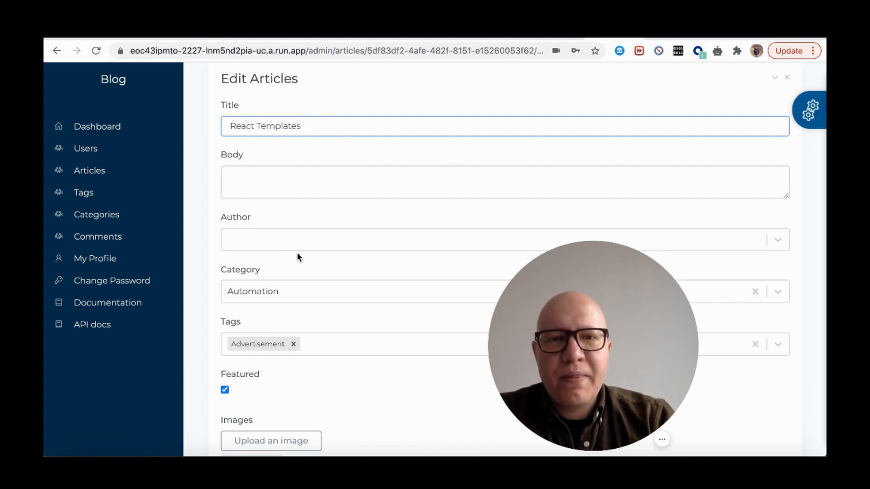
{"action": "scroll", "scroll_direction": "down", "scroll_amount": 3}
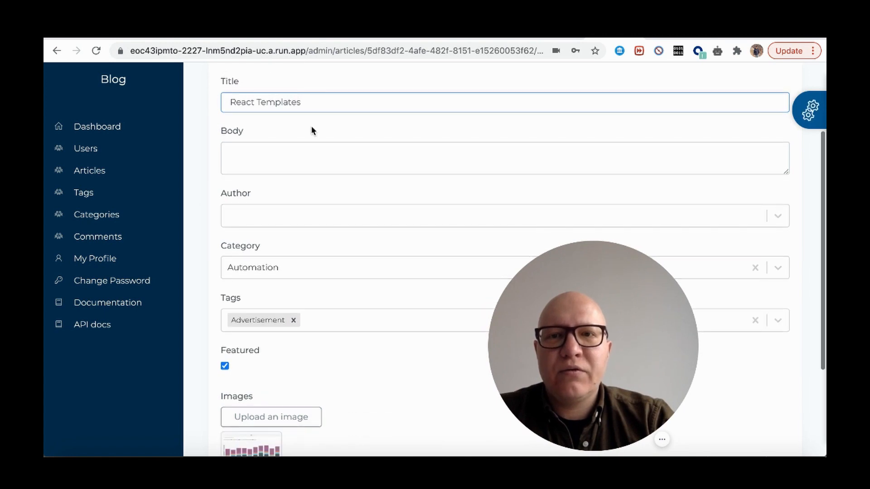
{"action": "mouse_move", "coordinate": [312, 206]}
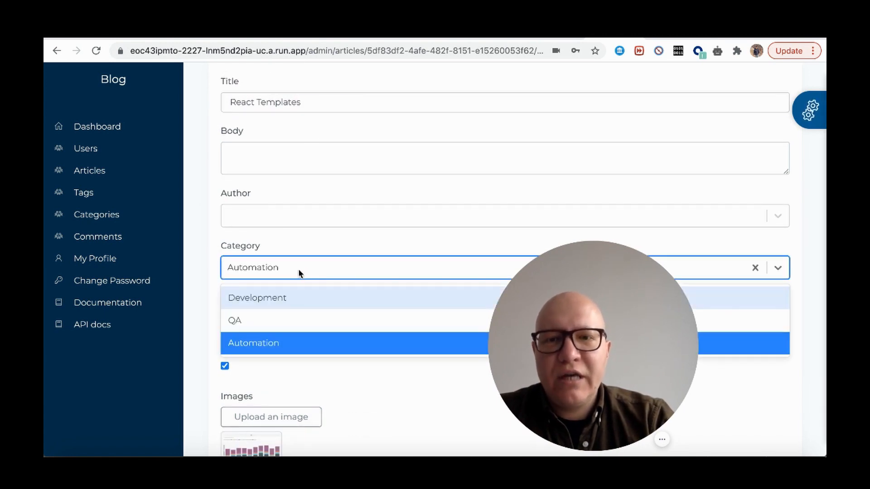
{"action": "left_click", "coordinate": [254, 343]}
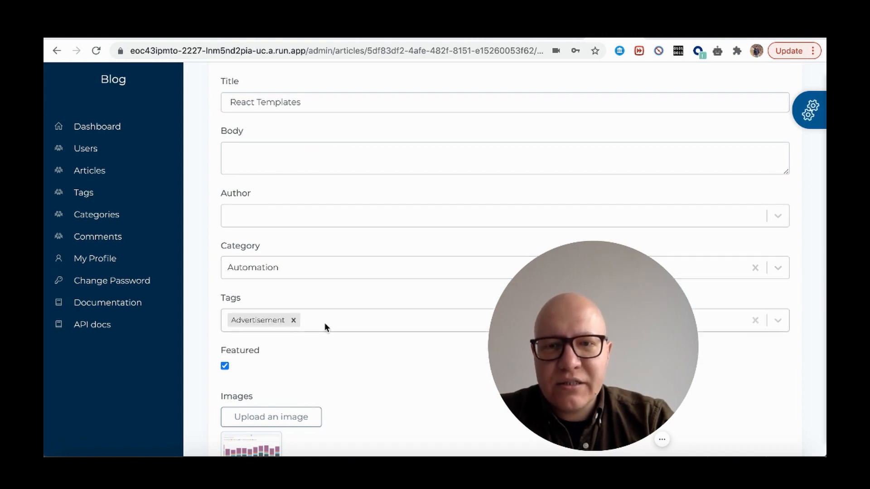
{"action": "scroll", "scroll_direction": "down", "scroll_amount": 3}
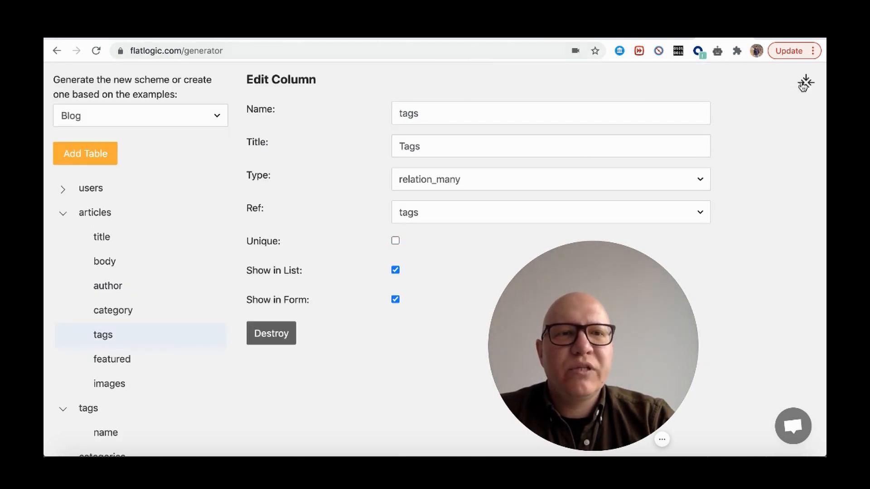
{"action": "left_click", "coordinate": [804, 81]}
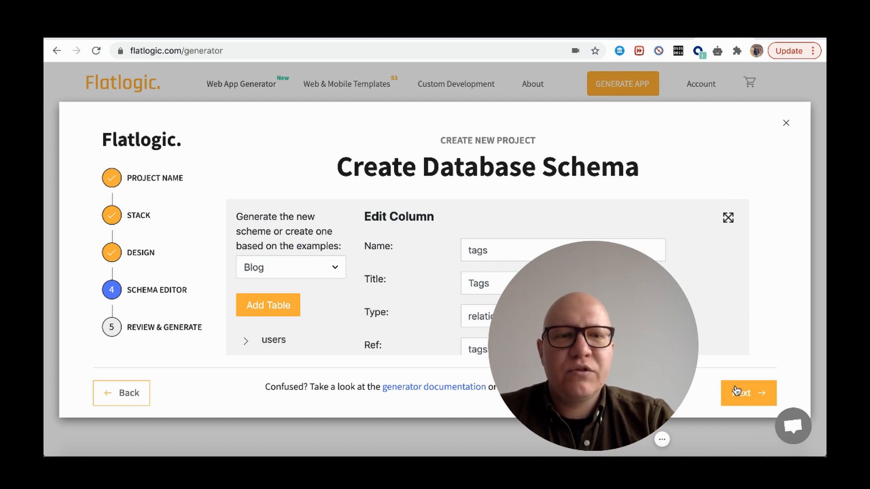
Review the My Blog summary (Classic design, React/Node.js/PostgreSQL, entities) and create the project.
{"action": "left_click", "coordinate": [744, 393]}
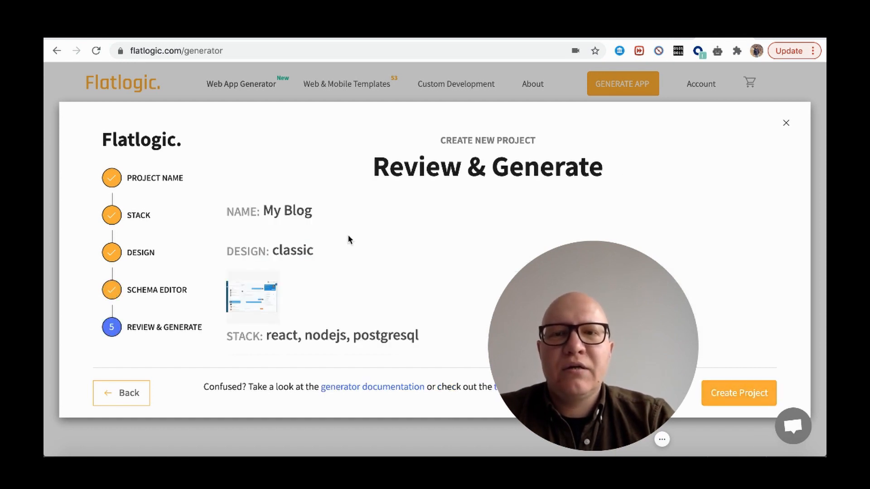
{"action": "scroll", "scroll_direction": "down", "scroll_amount": 3}
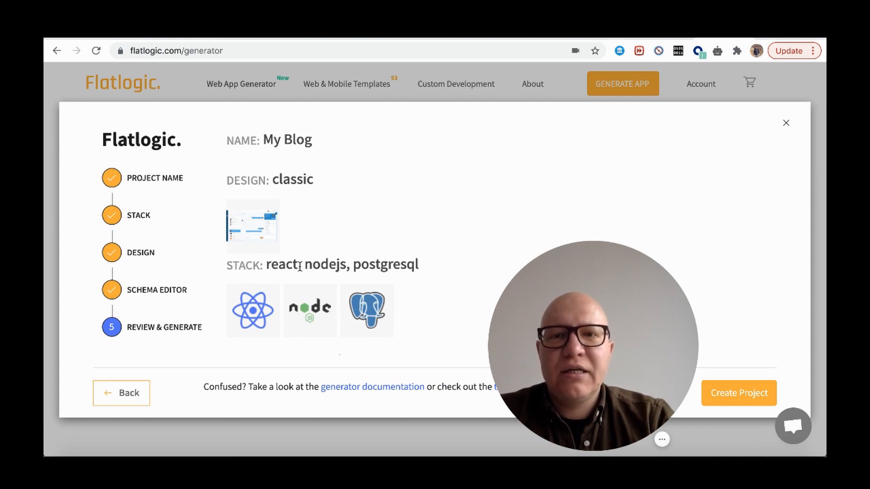
{"action": "scroll", "scroll_direction": "down", "scroll_amount": 3}
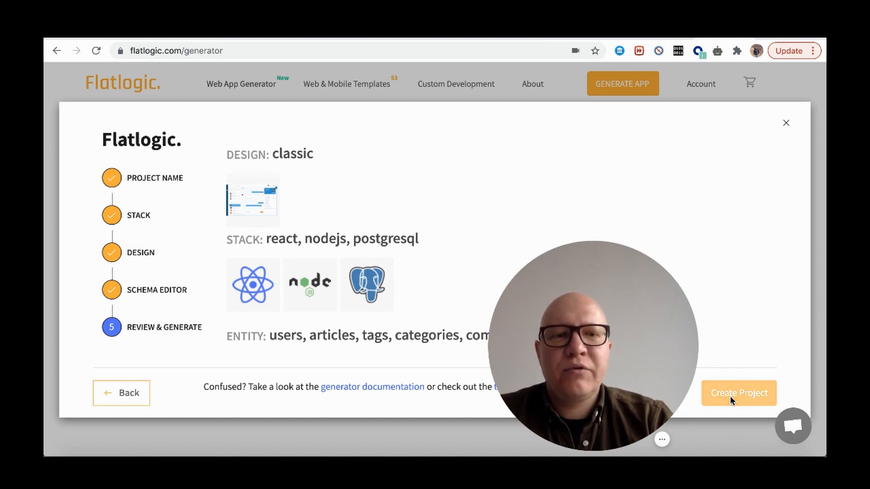
{"action": "left_click", "coordinate": [738, 393]}
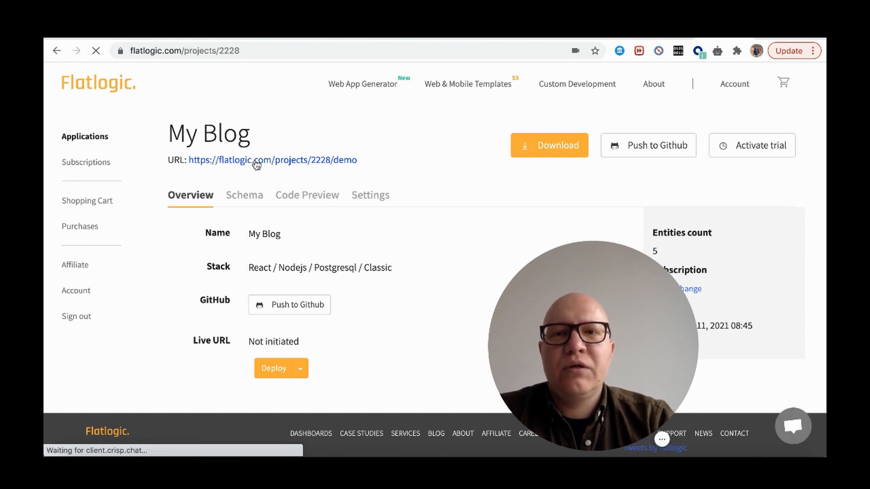
Open My Blog's demo URL and deploy the live preview.
{"action": "left_click", "coordinate": [254, 160]}
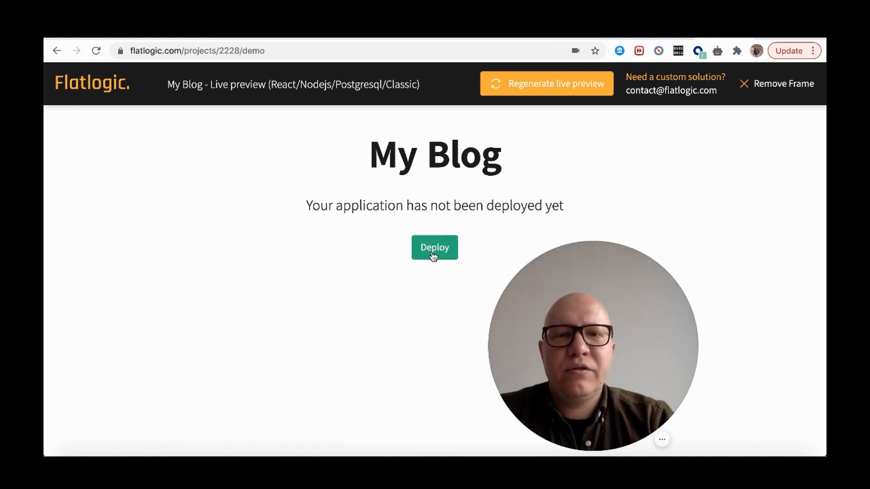
{"action": "left_click", "coordinate": [434, 247]}
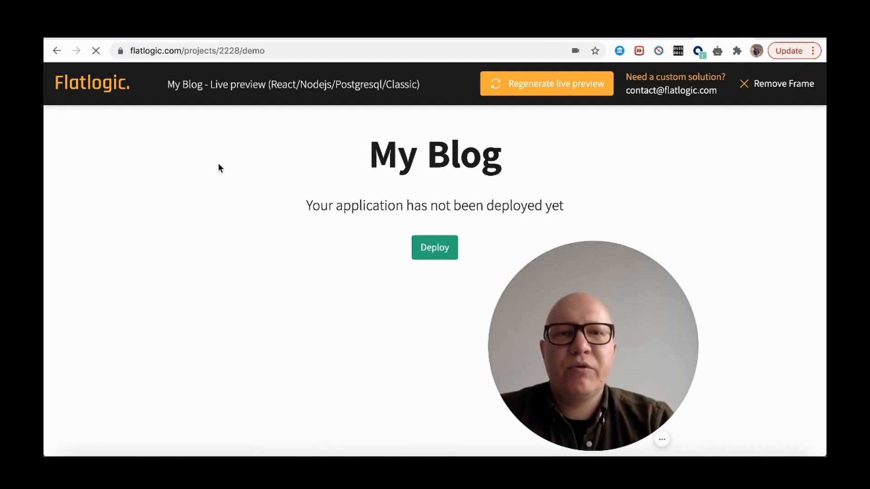
{"action": "left_click", "coordinate": [434, 247]}
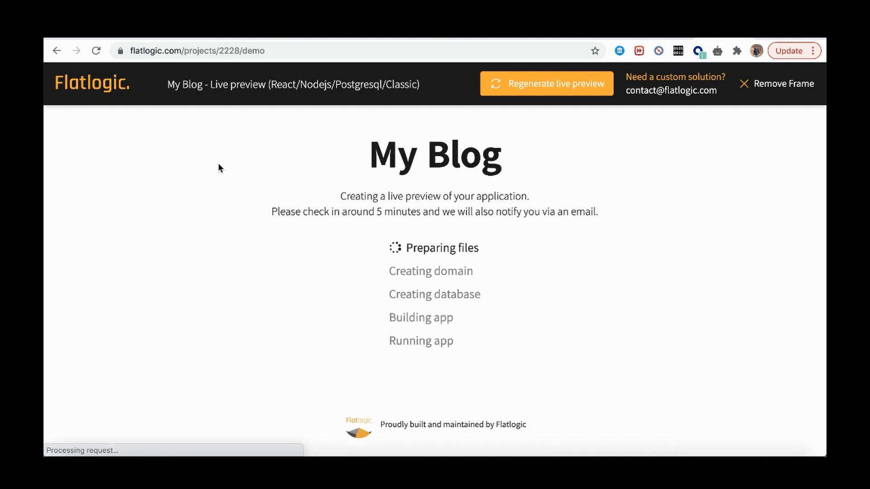